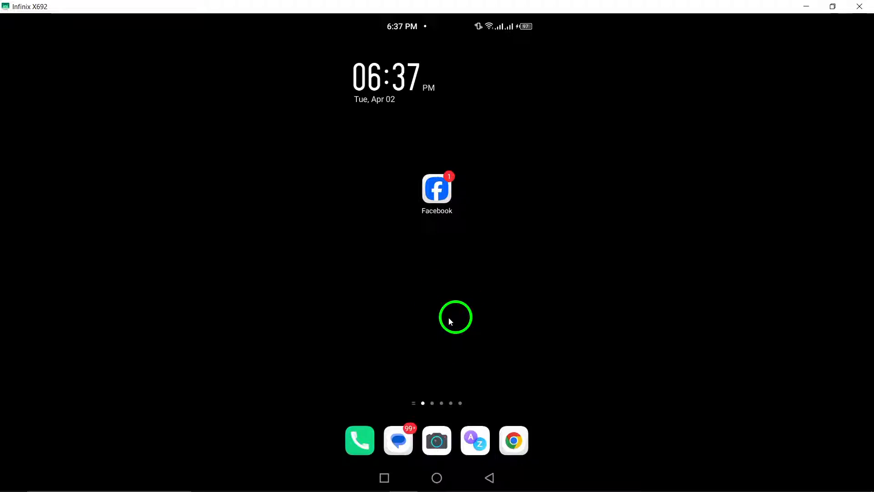
pyautogui.moveTo(419, 262)
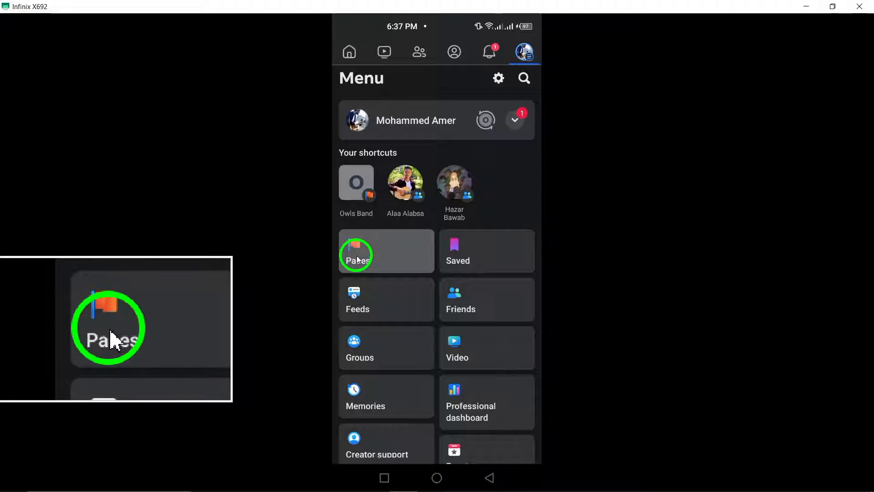
# From the Menu's Pages list, start acting as the Owls Band page.
pyautogui.click(356, 255)
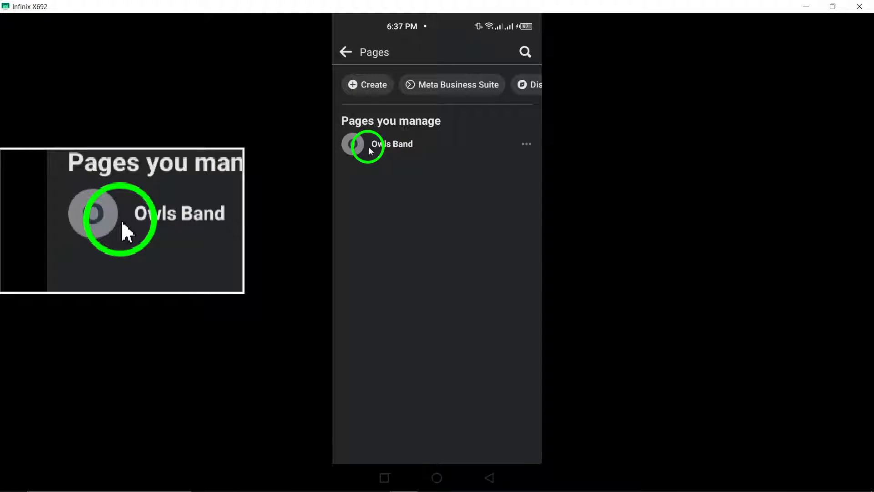
pyautogui.click(371, 147)
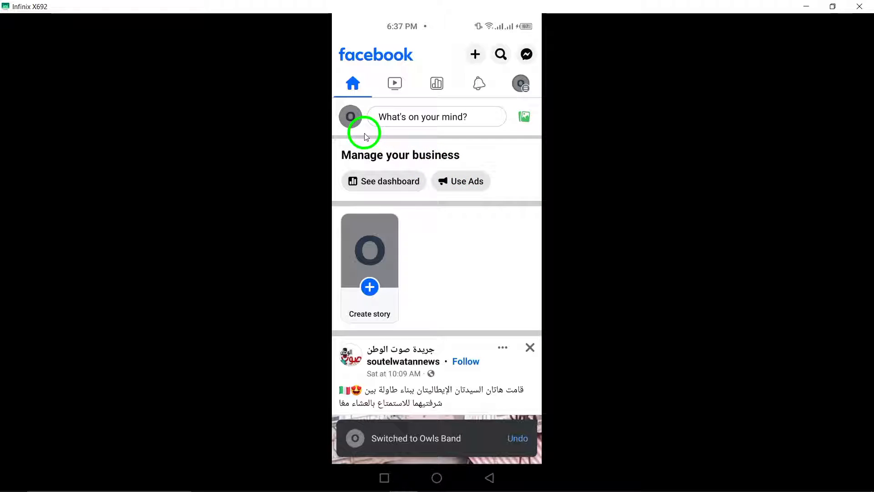
# From the Owls Band page's About details, begin Add hometown under Places lived.
pyautogui.click(350, 116)
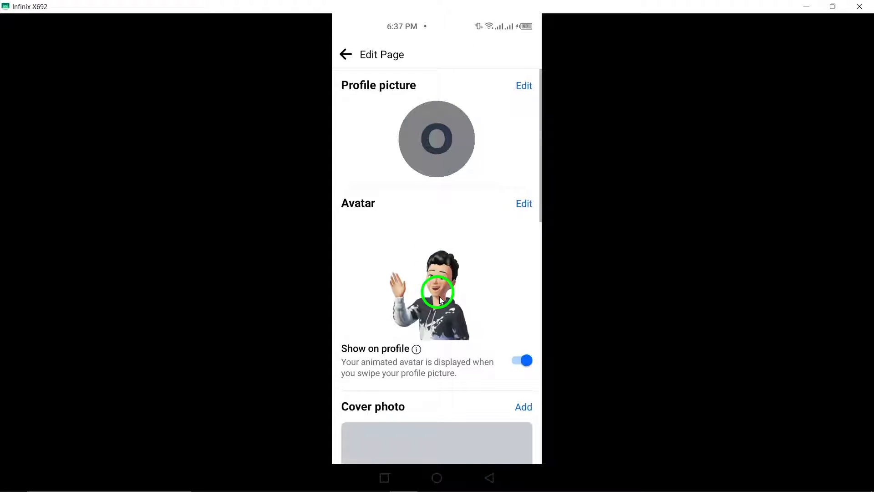
pyautogui.scroll(-3)
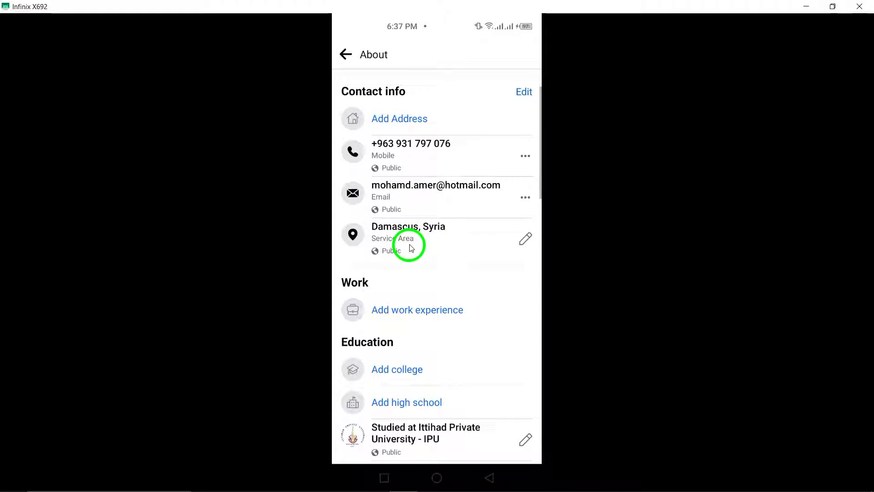
pyautogui.scroll(-3)
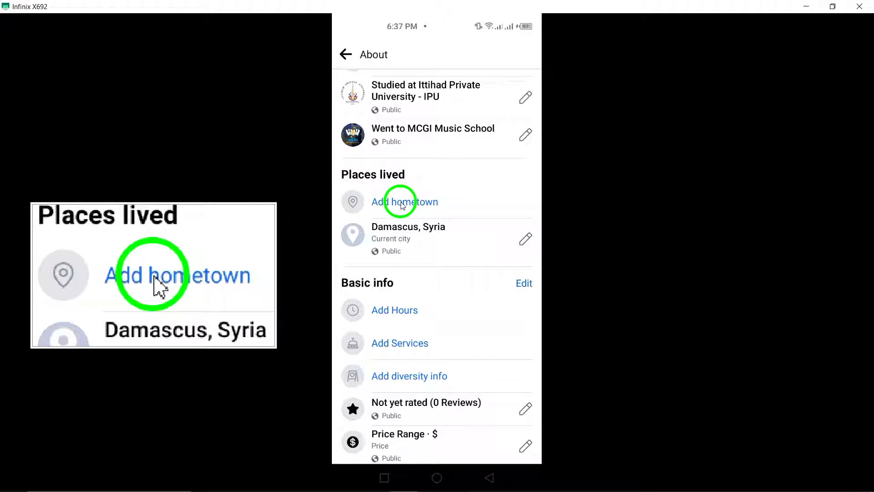
pyautogui.click(405, 201)
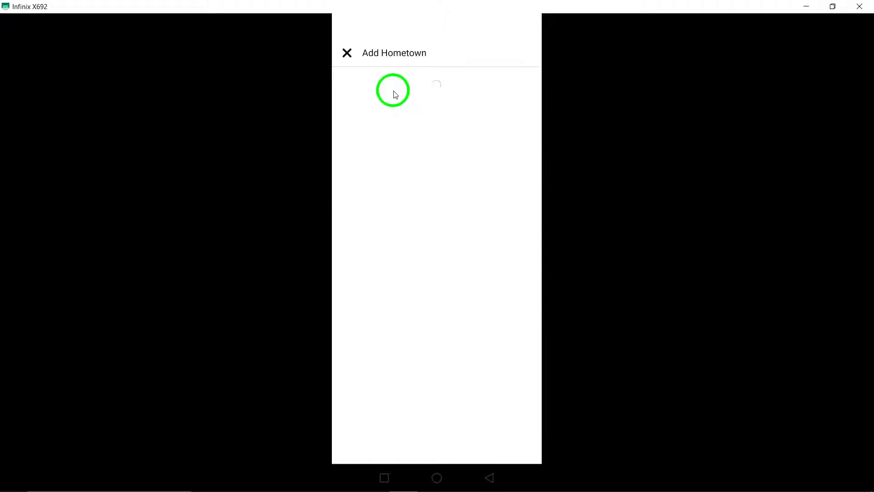
# Search 'hama syria' and pick Hama, Syria as the public hometown.
pyautogui.click(391, 82)
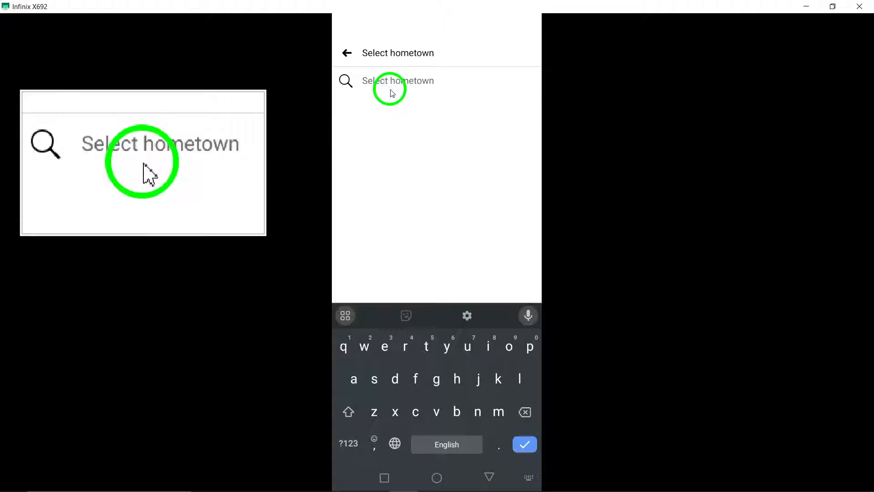
pyautogui.write('hama')
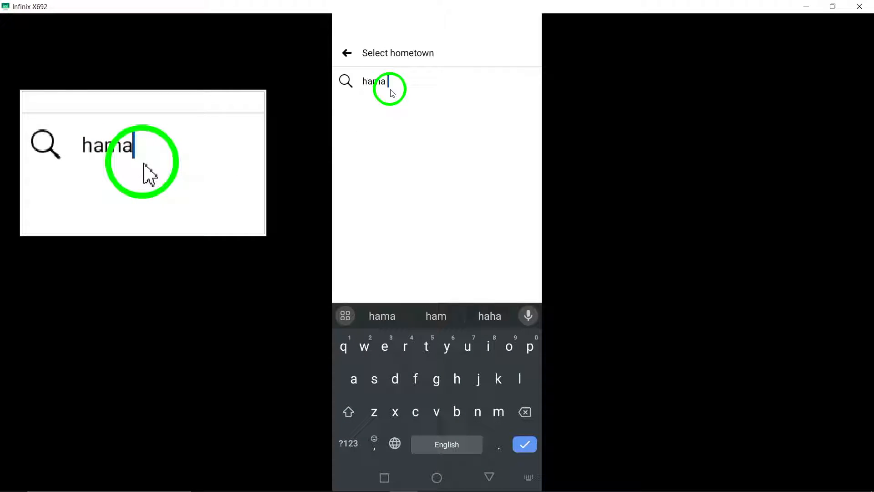
pyautogui.write('syria')
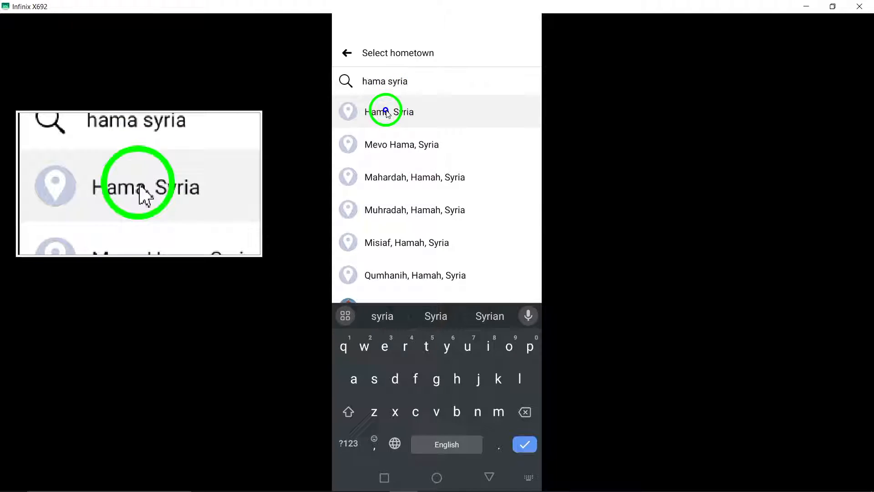
pyautogui.click(386, 111)
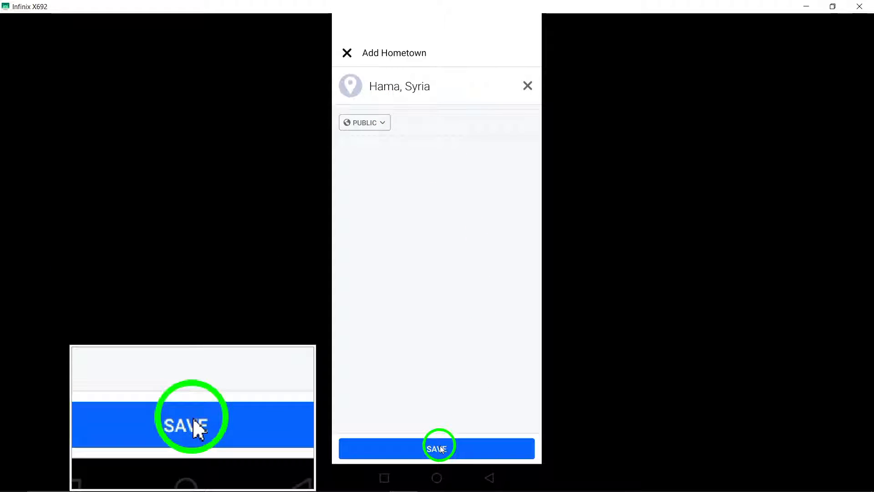
# Save Hama, Syria as hometown and dismiss the share-as-life-event prompt.
pyautogui.click(437, 447)
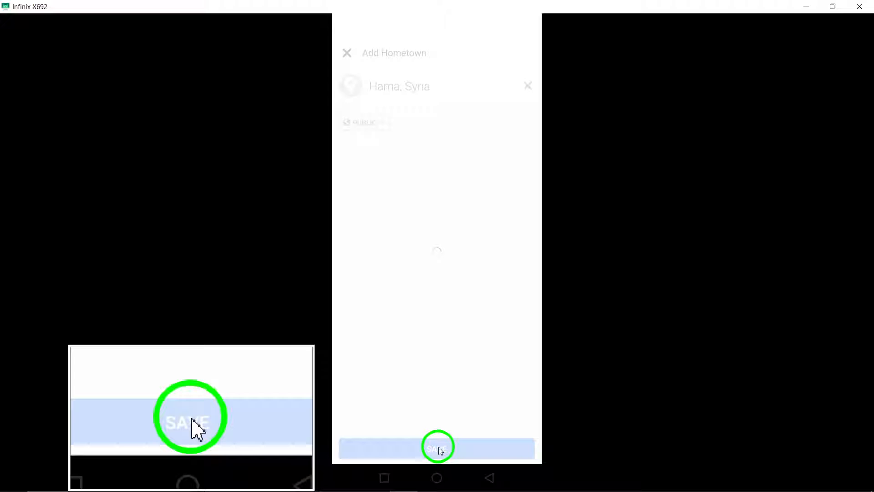
pyautogui.click(437, 447)
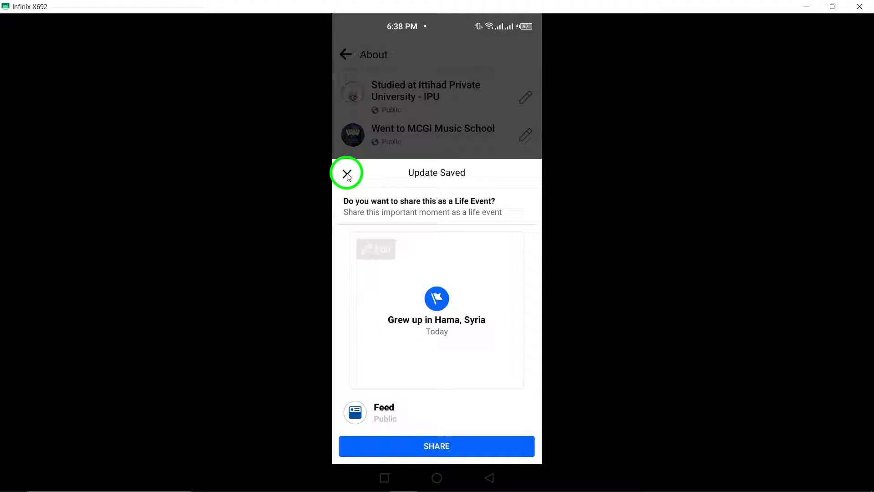
pyautogui.click(346, 173)
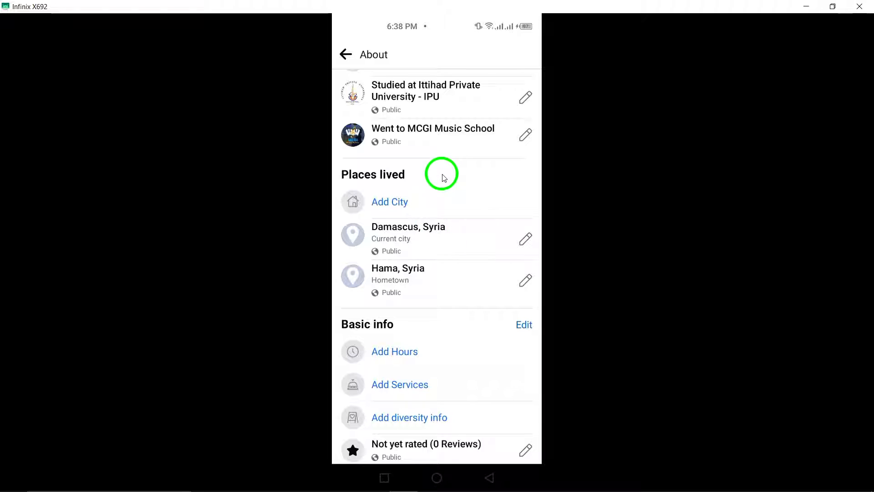